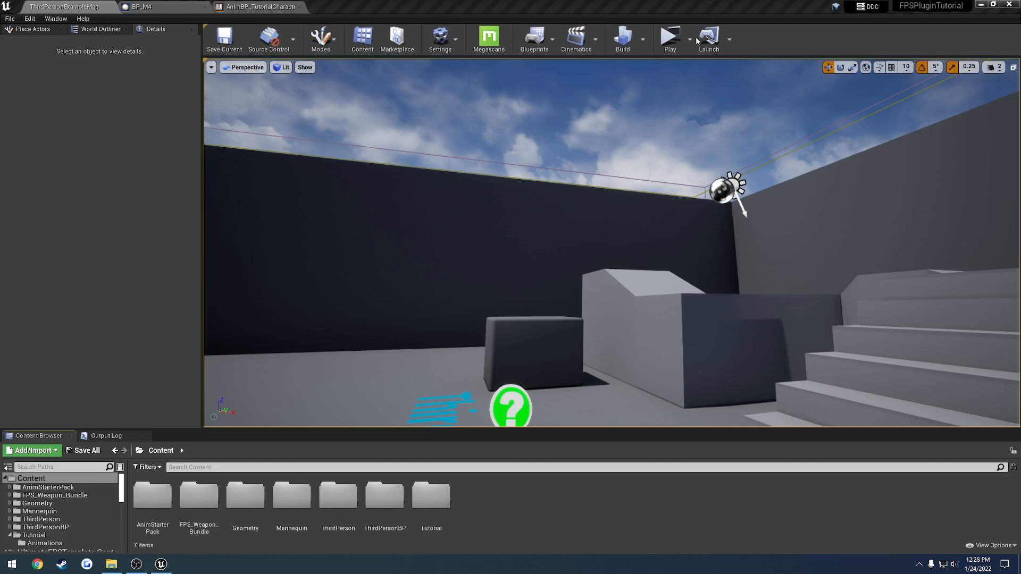
Step: Start Play In Editor and eject to view the character holding the rifle from outside
left_click(669, 39)
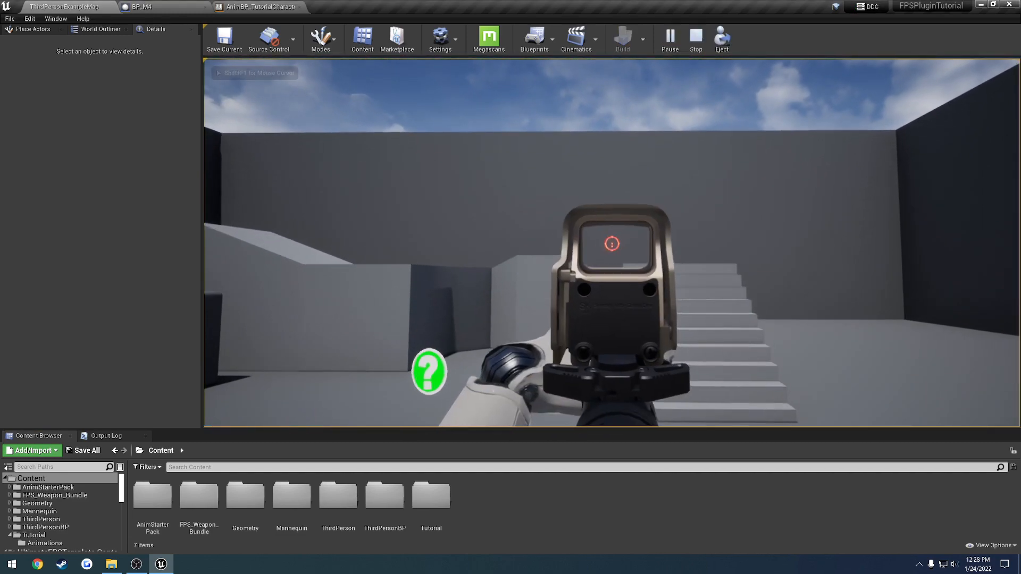
left_click(721, 40)
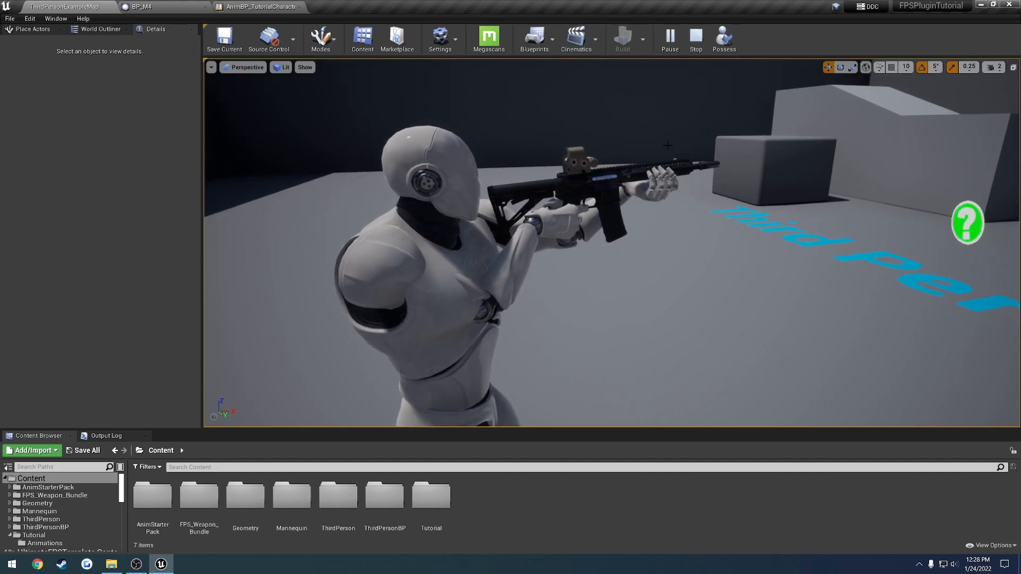
Step: Stop the play session and review the Play modes dropdown before closing it
left_click(695, 40)
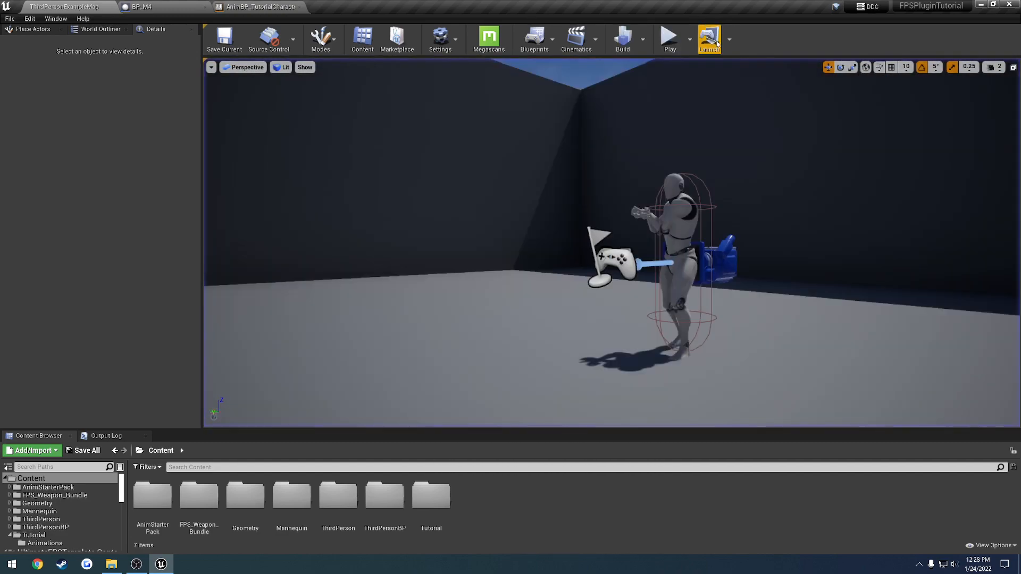
left_click(729, 40)
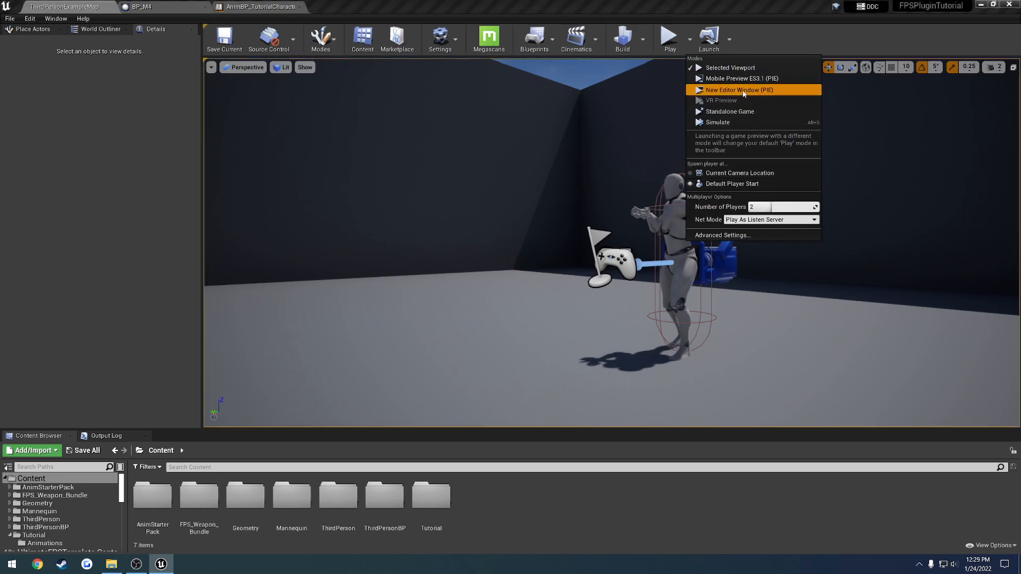
left_click(738, 89)
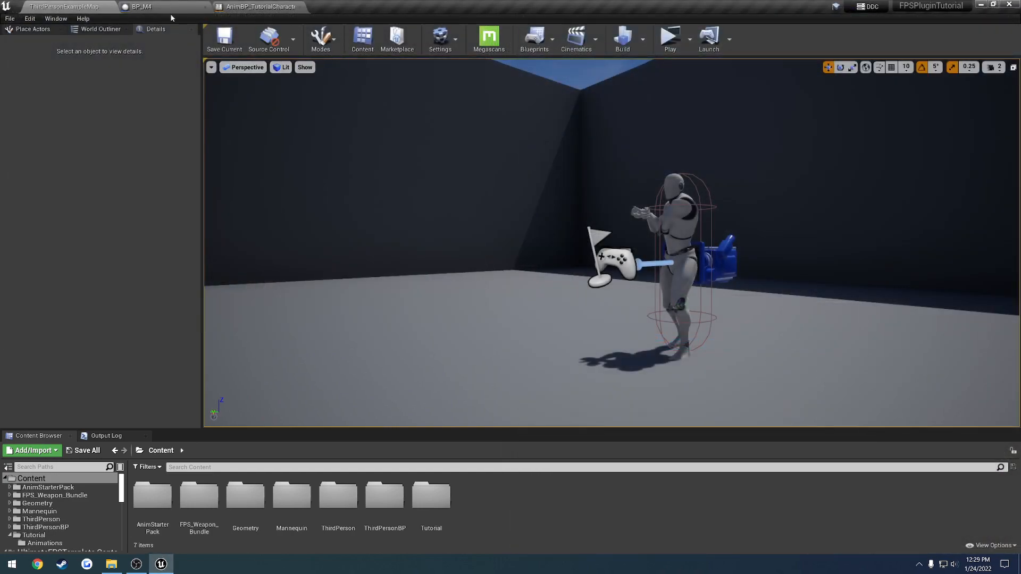
Step: Give BP_M4 a Shoulder Stock Offset of X -12, Y 18, Z -8 and compile it
left_click(140, 6)
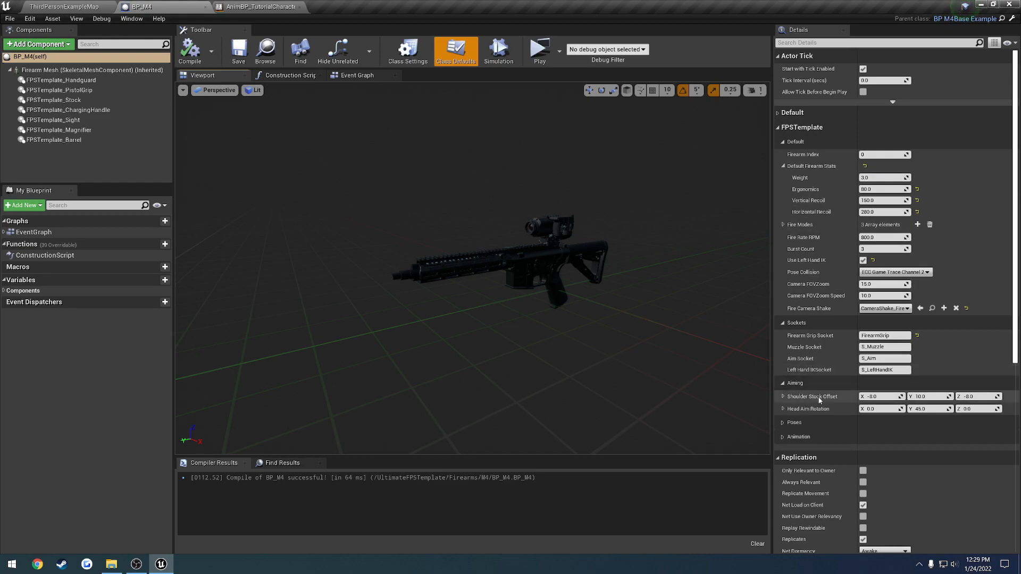
mouse_move(813, 396)
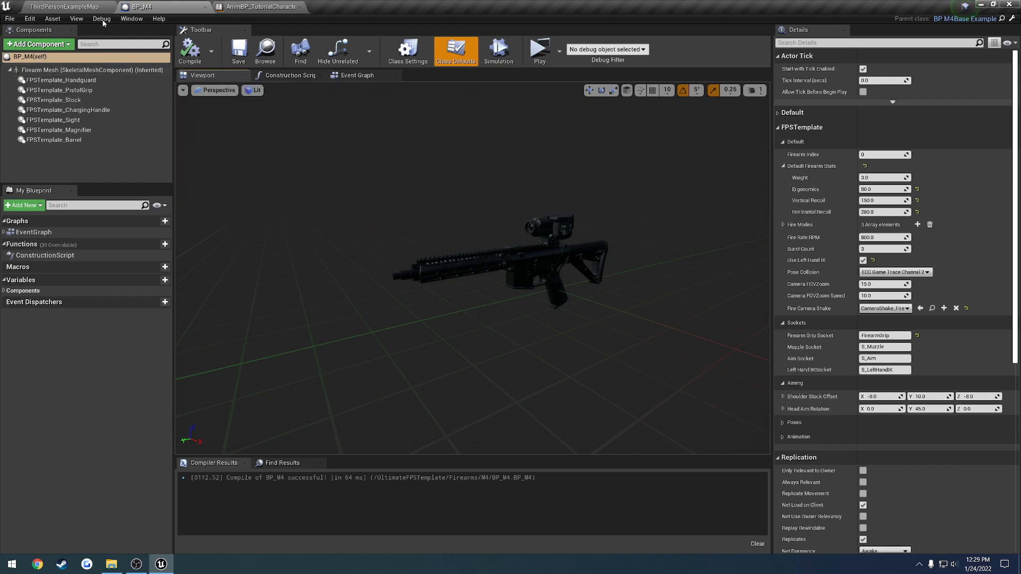
left_click(537, 49)
type("-12")
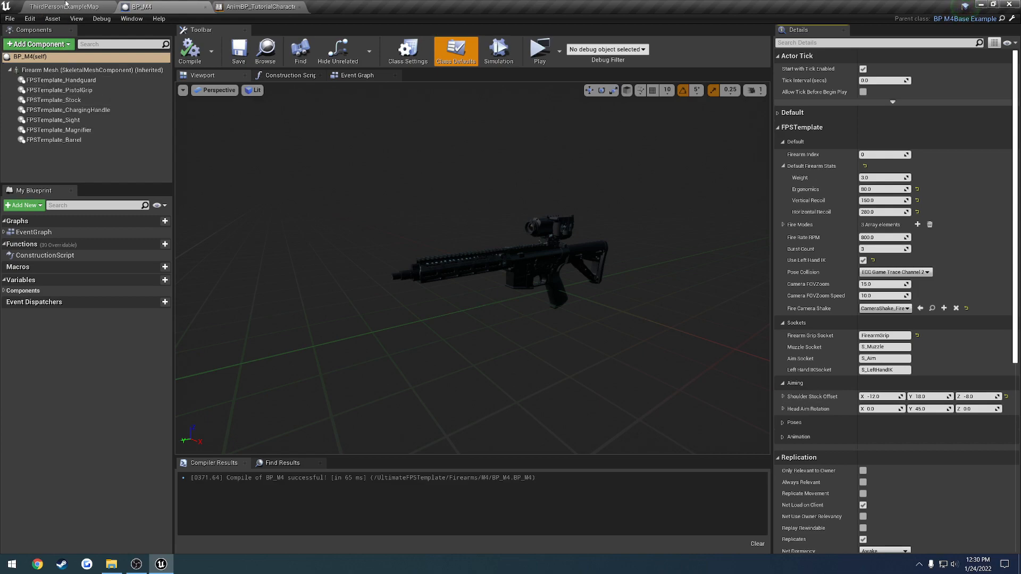
Step: Return to the level editor and play to test the new shoulder stock offset
left_click(62, 6)
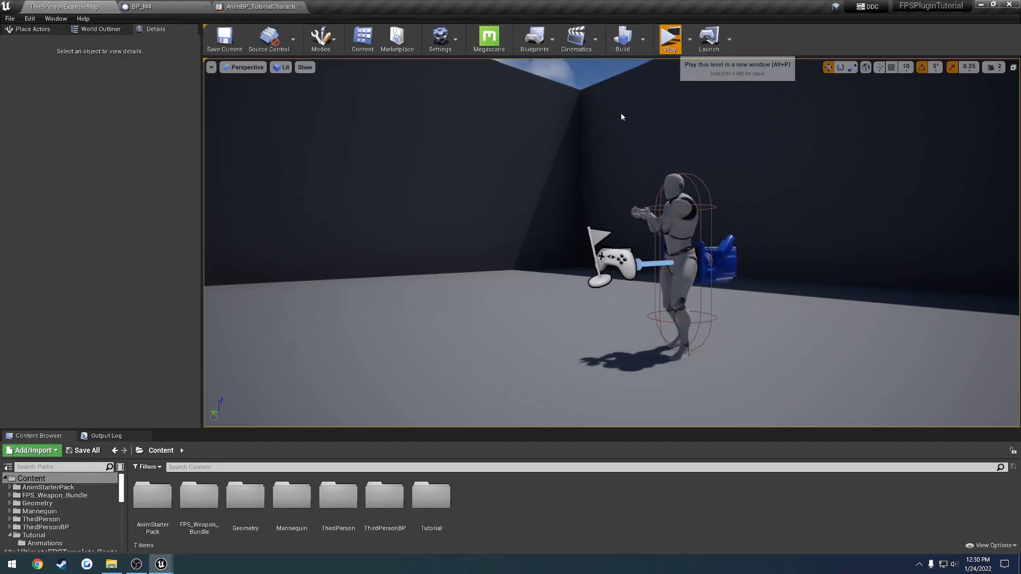
left_click(670, 38)
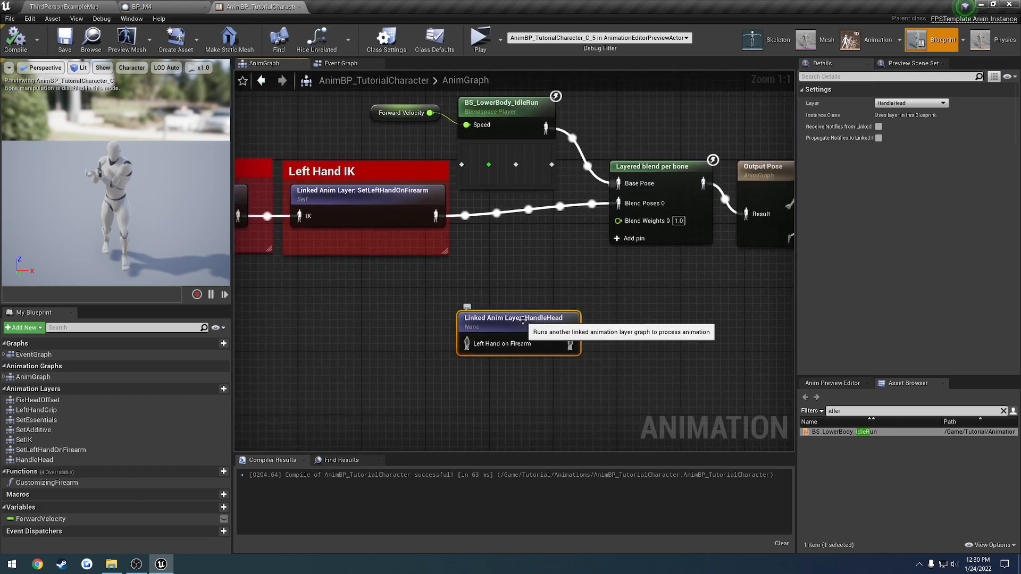
mouse_move(497, 298)
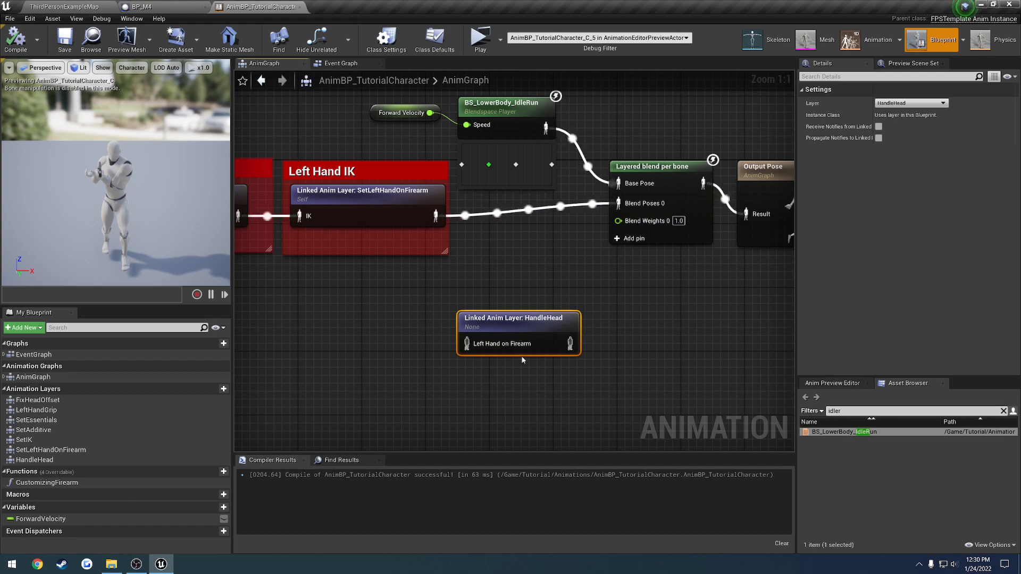
mouse_move(578, 319)
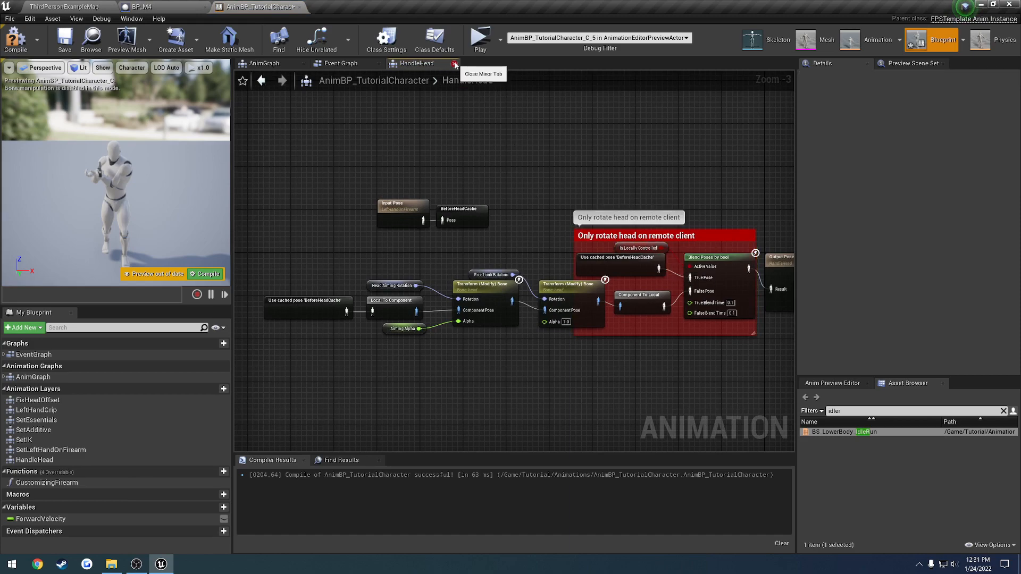
Step: Wire the HandleHead layer after Left Hand IK in AnimBP_TutorialCharacter and compile
left_click(455, 63)
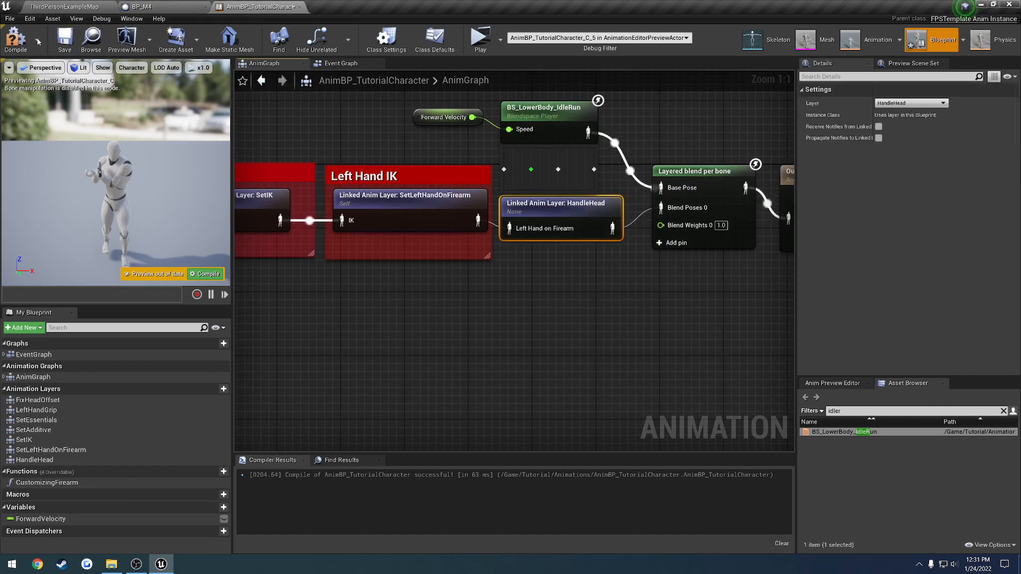
left_click(477, 37)
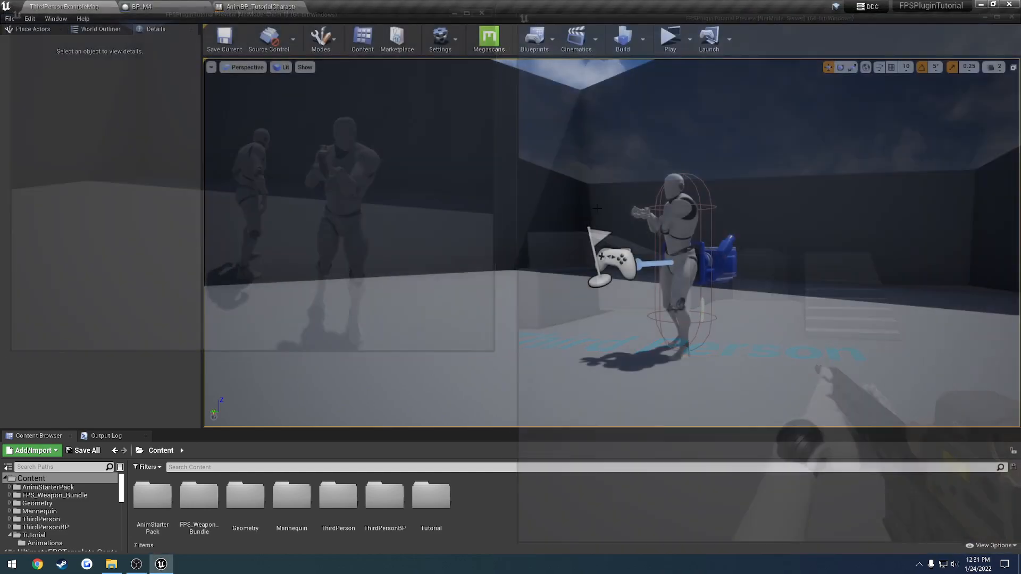
Step: Play to check head aiming, stop, and bring BP_M4's aiming settings back up
left_click(684, 39)
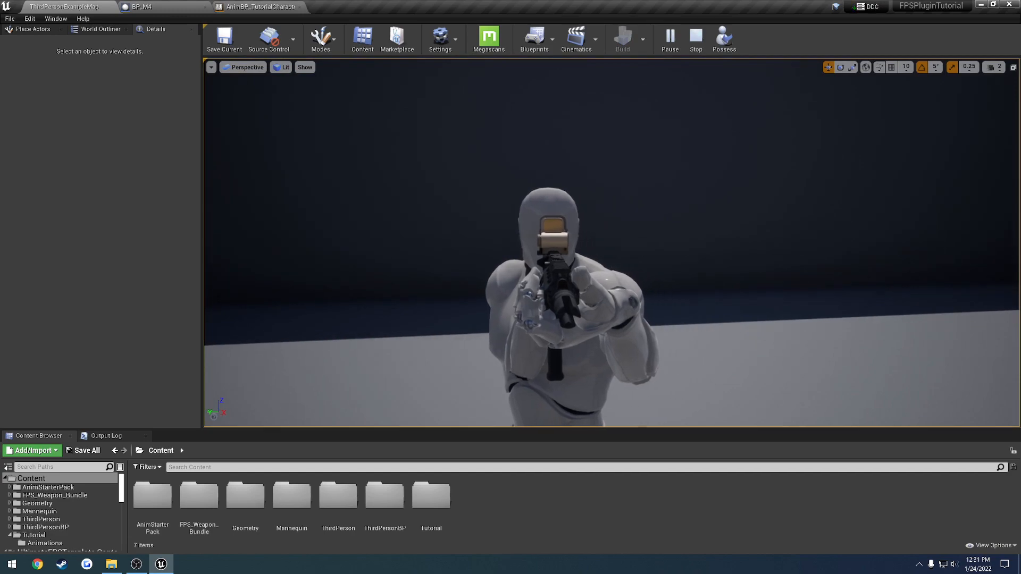
left_click(695, 40)
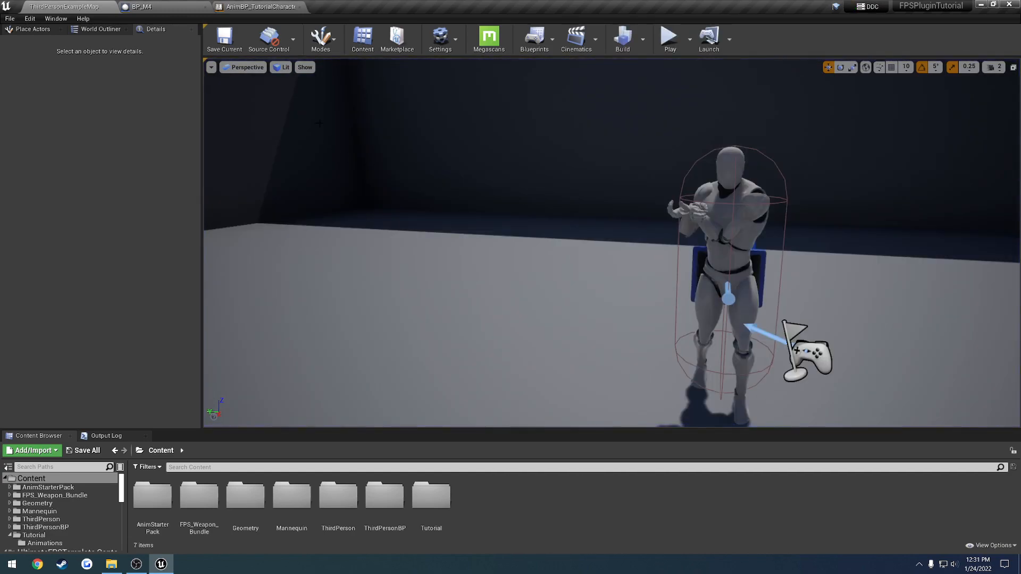
left_click(685, 39)
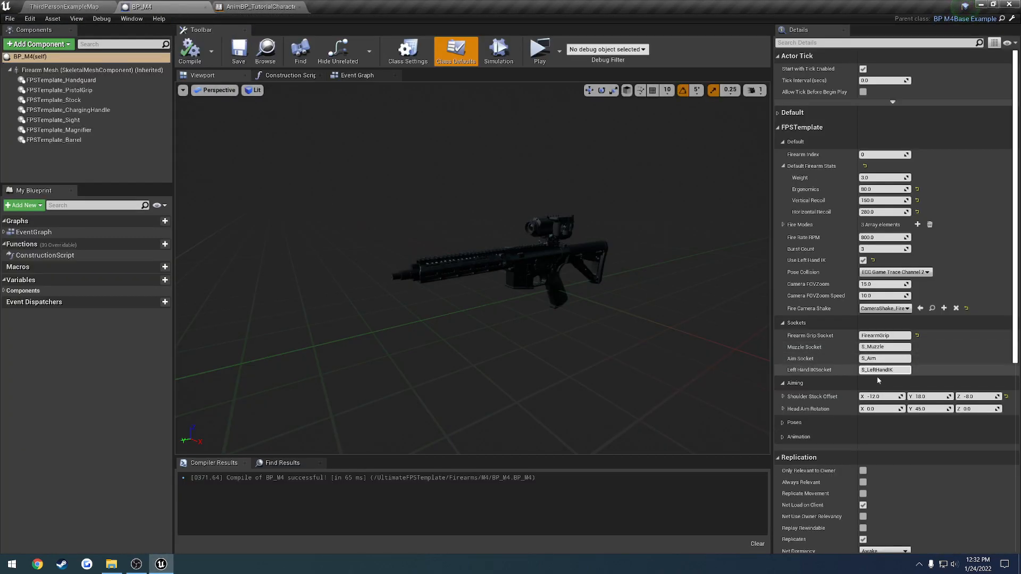
mouse_move(824, 408)
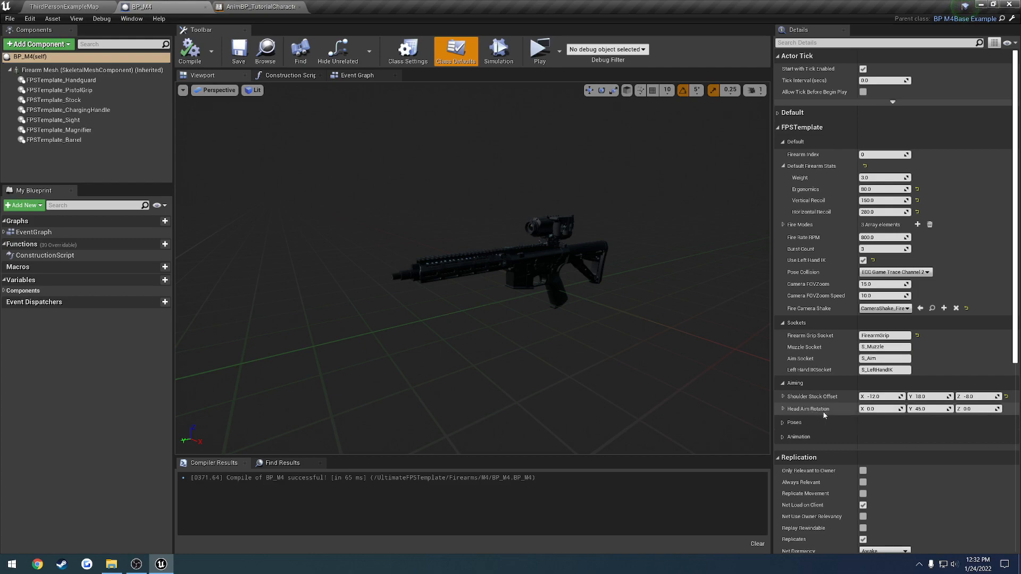
Step: Set BP_M4 Shoulder Stock Offset Y to 15, compile, and switch to AnimBP_TutorialCharacter
left_click(929, 408)
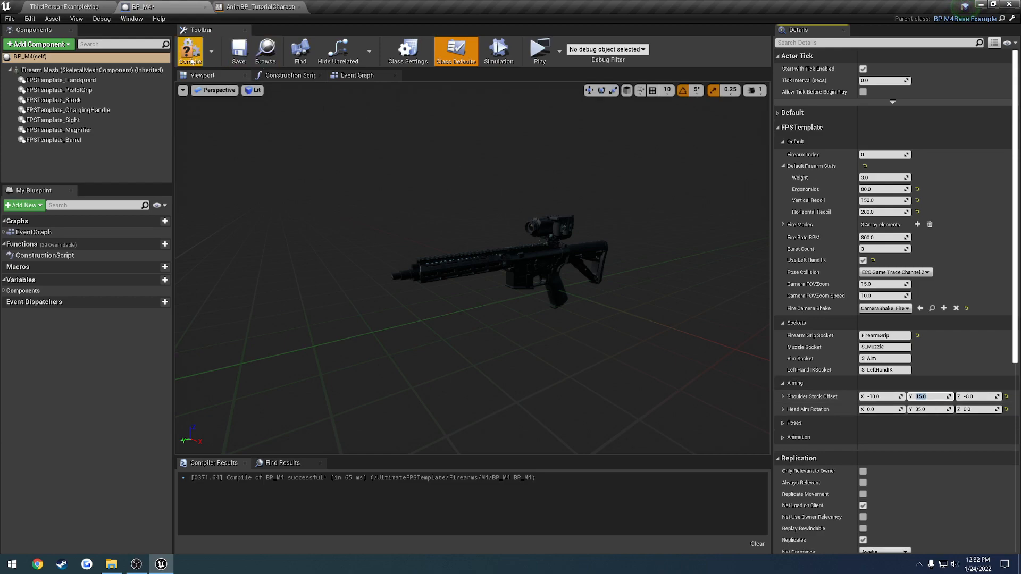
left_click(539, 49)
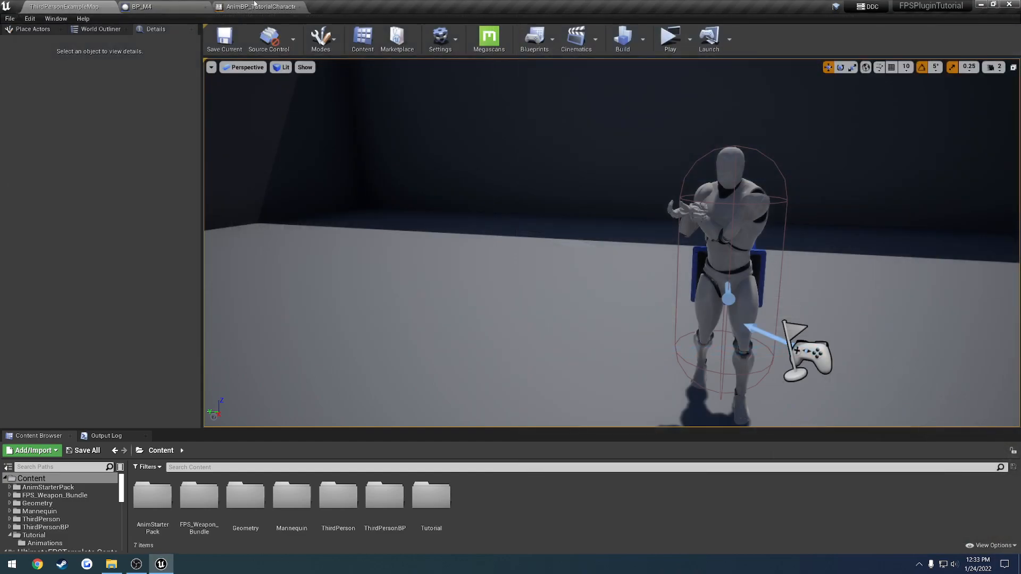
left_click(257, 6)
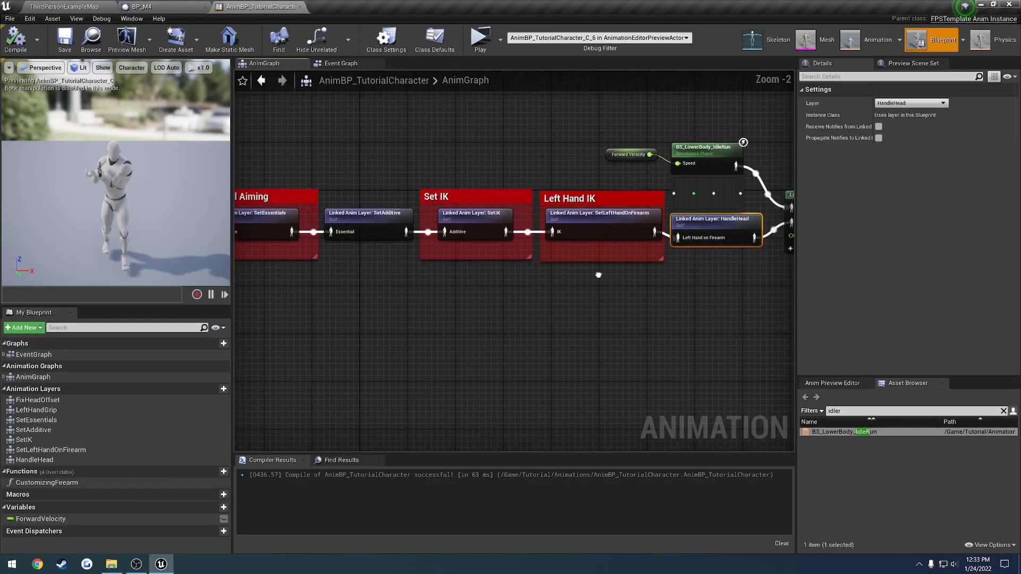
Step: Move the SetIK Two Bone IK joint target outward to about X -85 and recompile
double_click(475, 231)
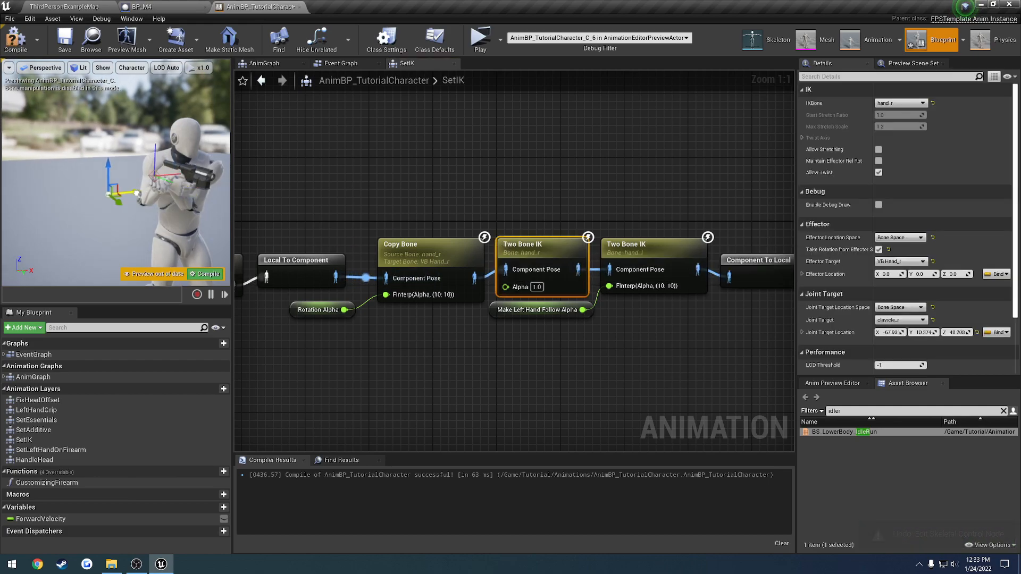
left_click(64, 40)
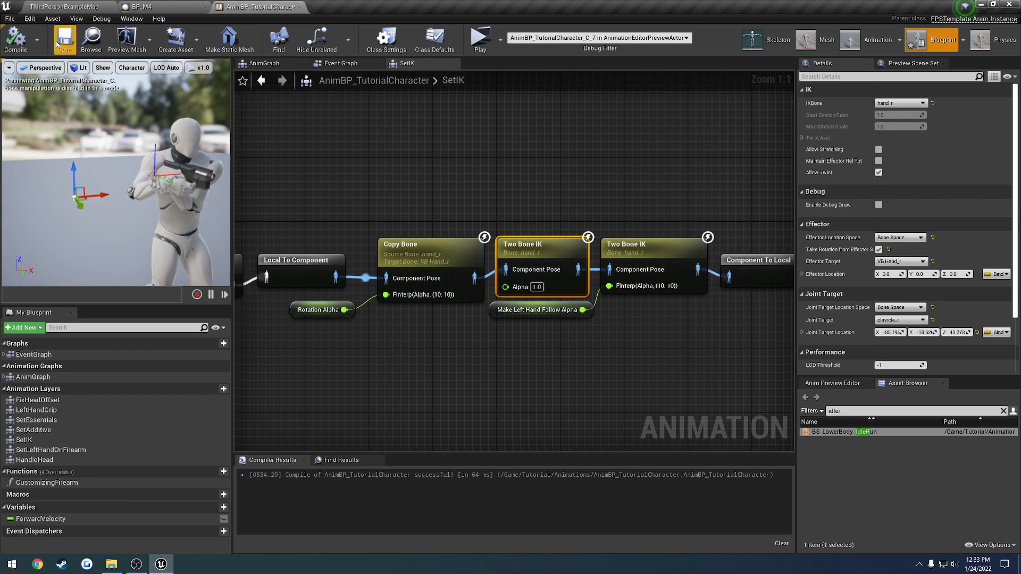
Step: Undo the joint target edit back to about X -67.9 and return to ThirdPersonExampleMap
left_click(479, 38)
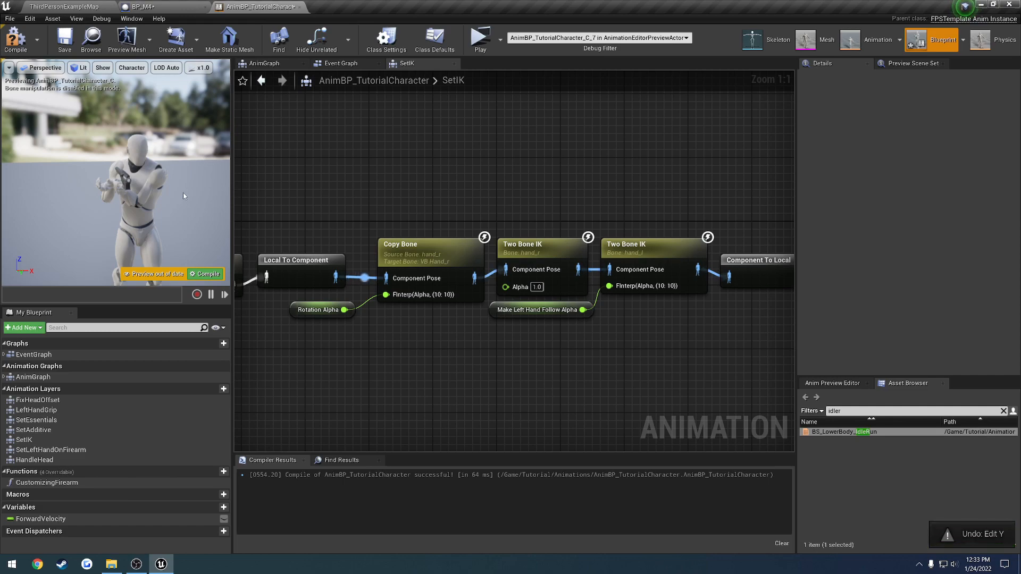
mouse_move(540, 251)
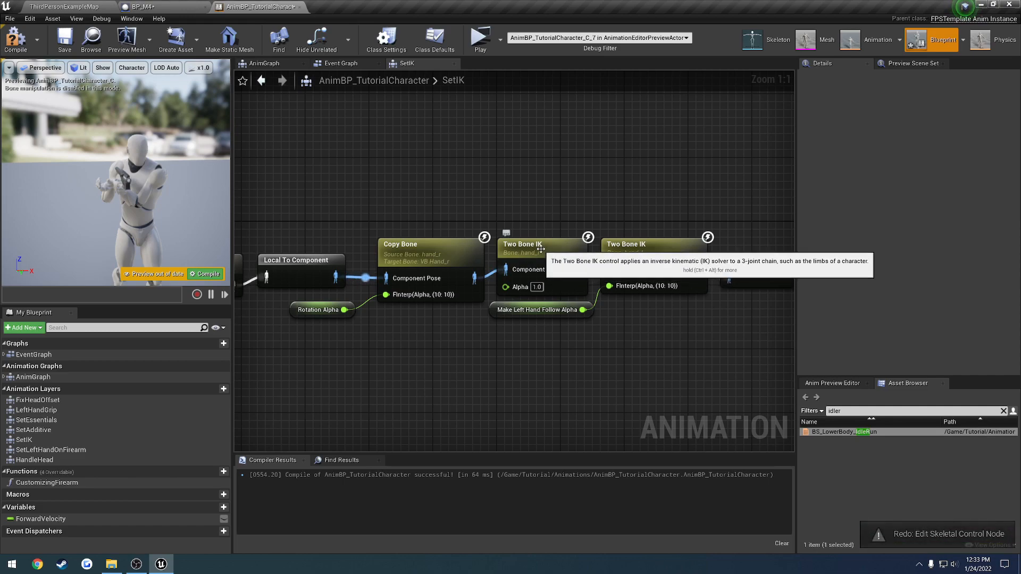
left_click(521, 245)
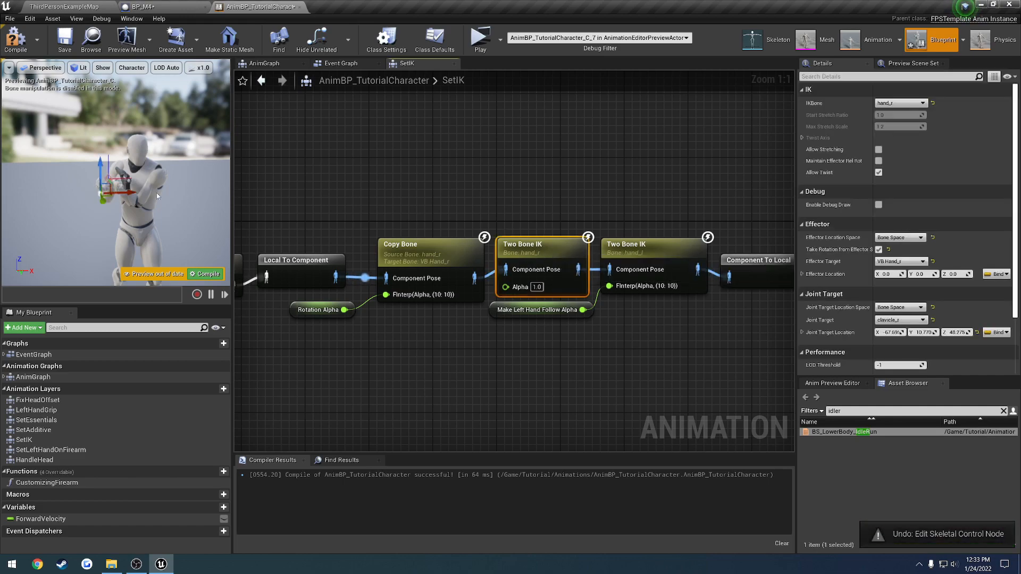
left_click(58, 6)
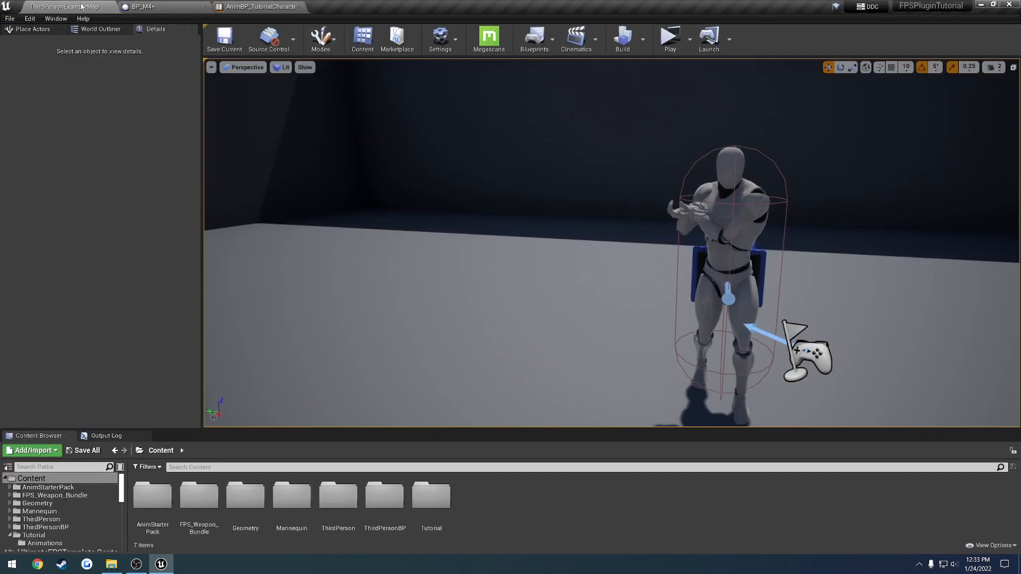
Step: Settle the SetIK Two Bone IK joint target near X -71.9 and recompile the animation blueprint
left_click(669, 37)
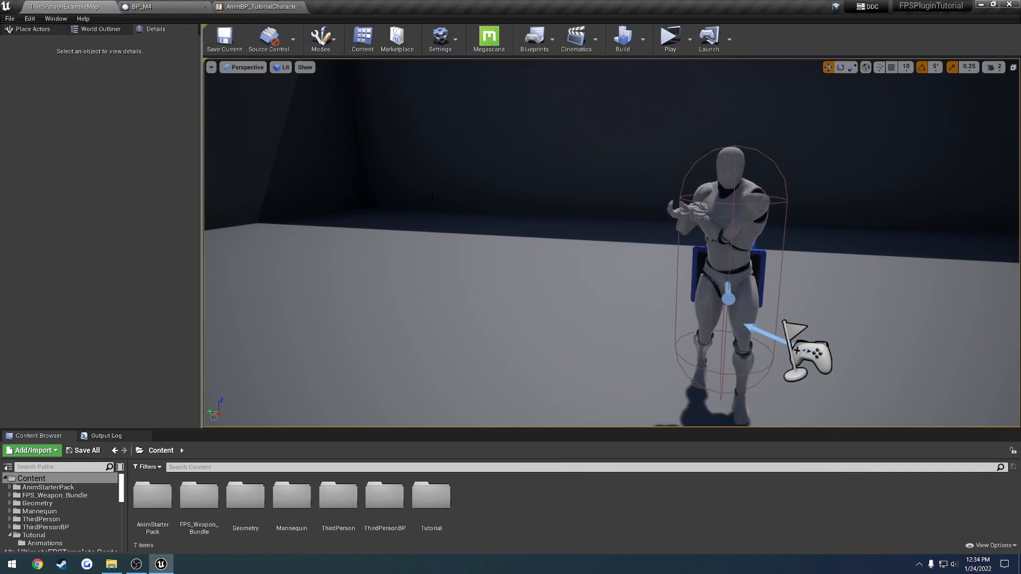
left_click(260, 6)
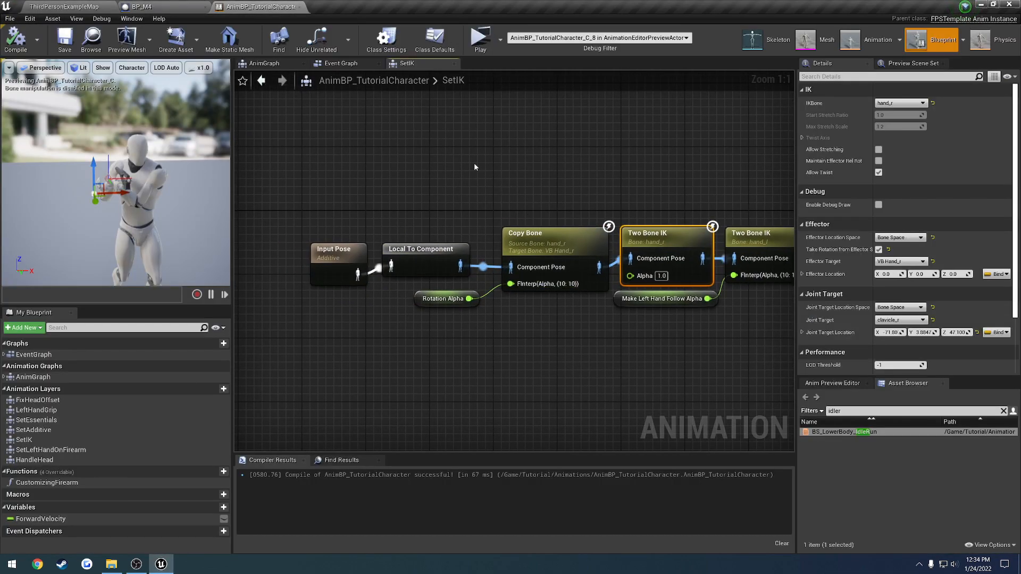
mouse_move(454, 62)
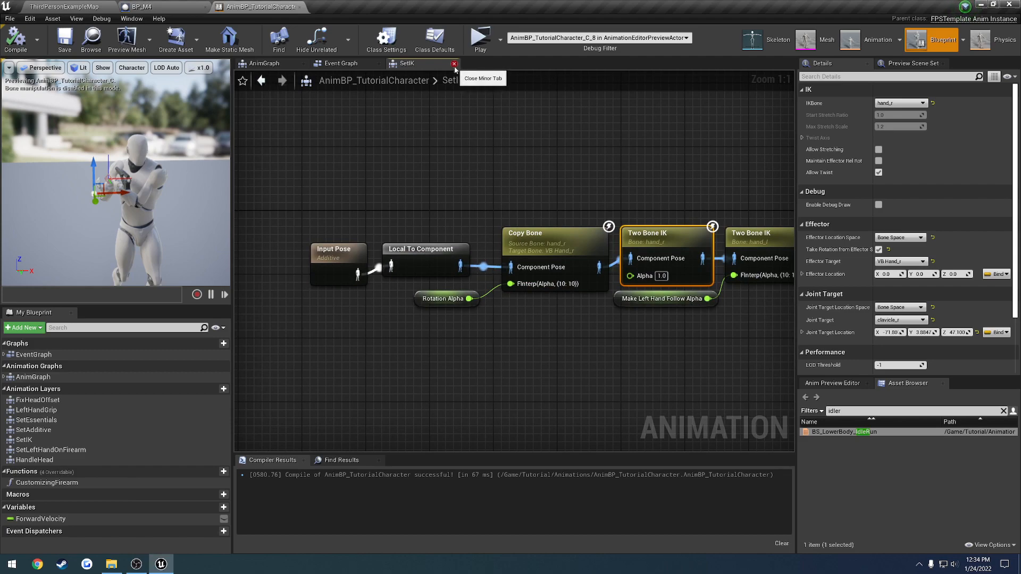
Step: Close SetIK, recompile the animation blueprint from the AnimGraph, and bring up the recorded tutorial videos folder
left_click(454, 62)
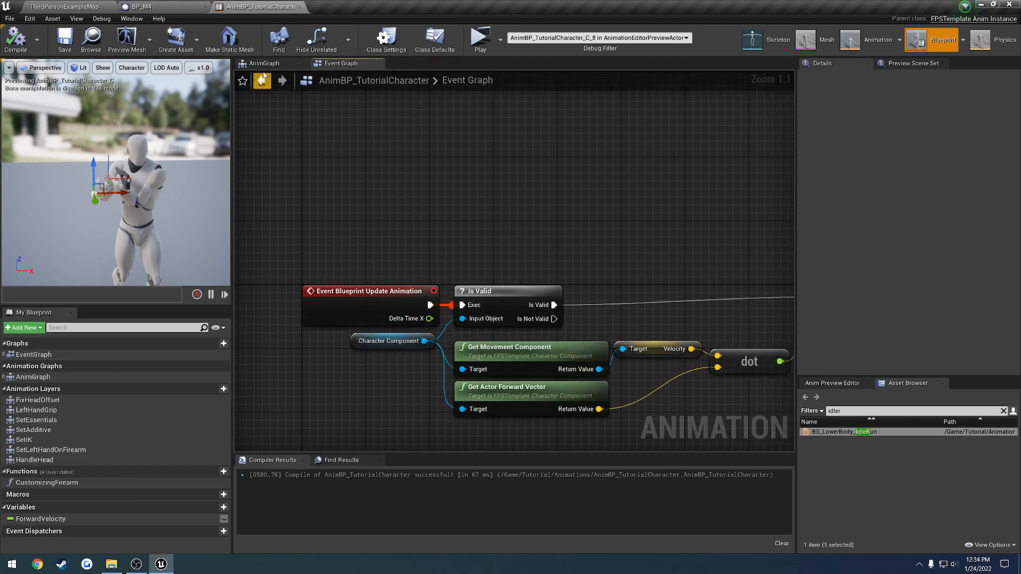
left_click(265, 63)
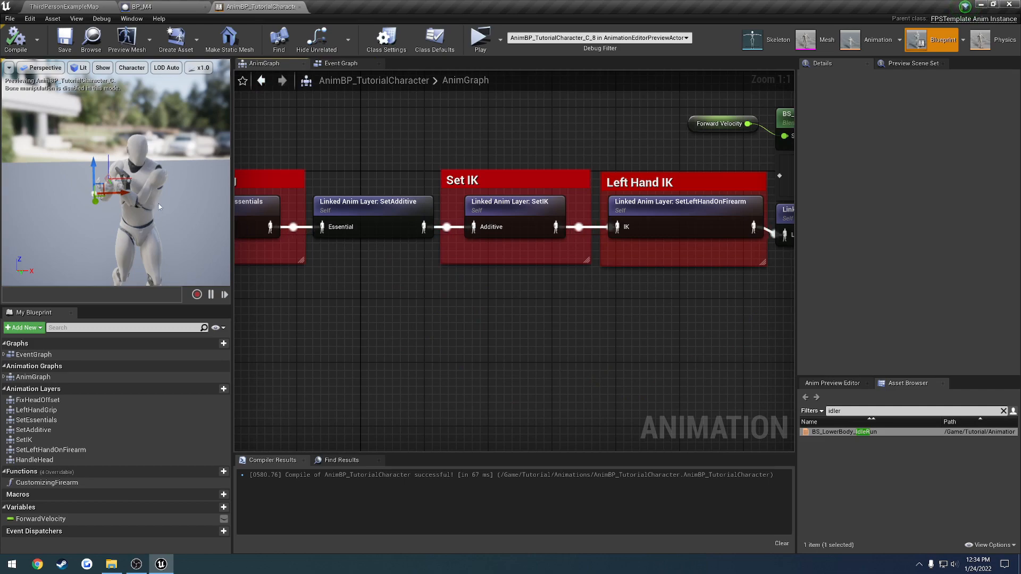
mouse_move(158, 202)
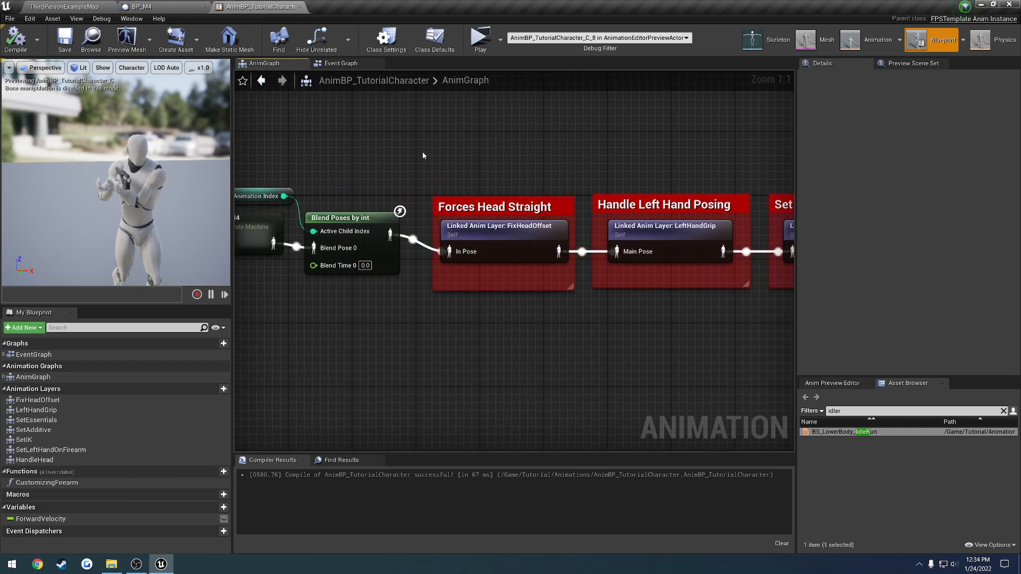
left_click(64, 40)
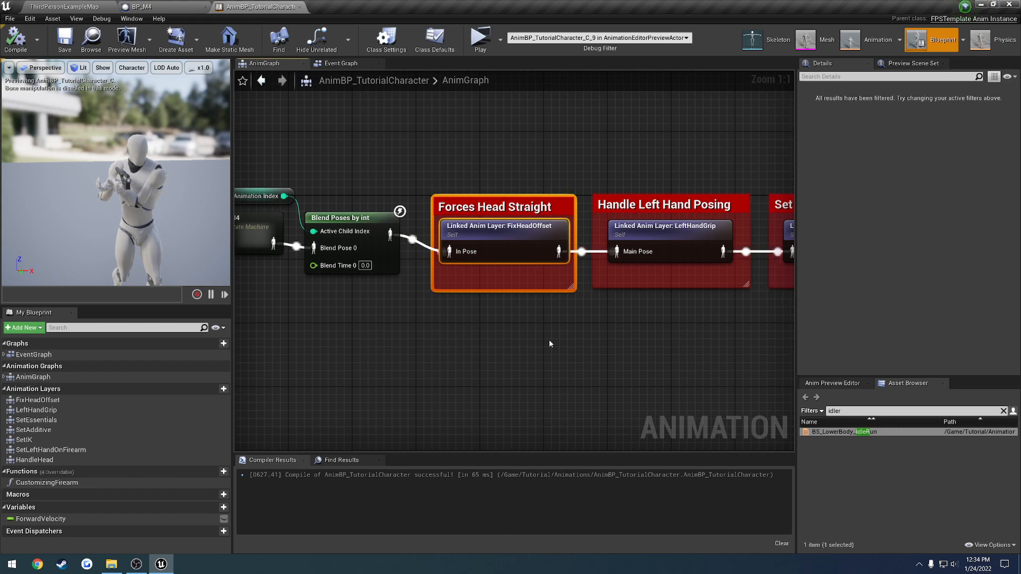
mouse_move(226, 560)
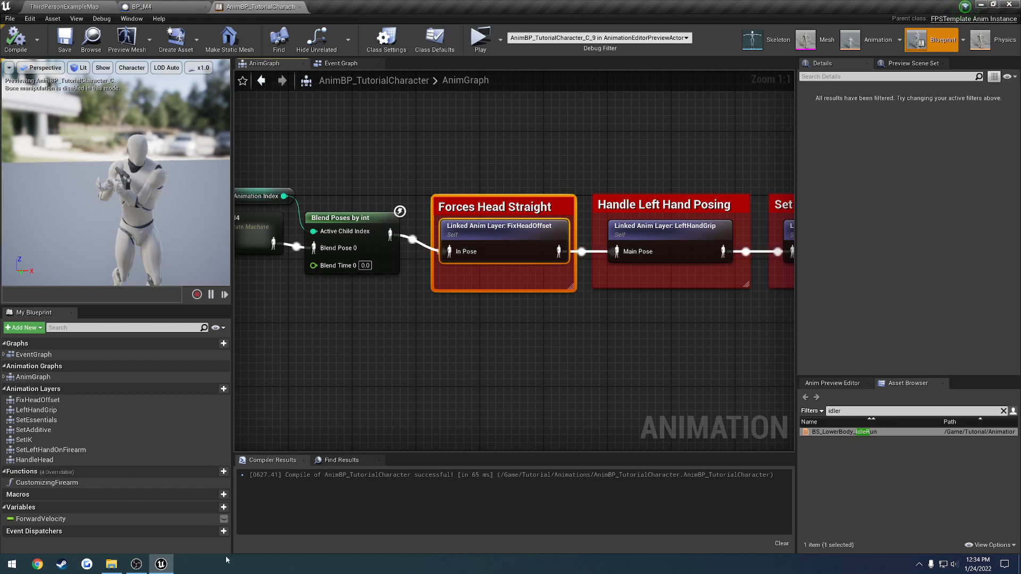
left_click(111, 564)
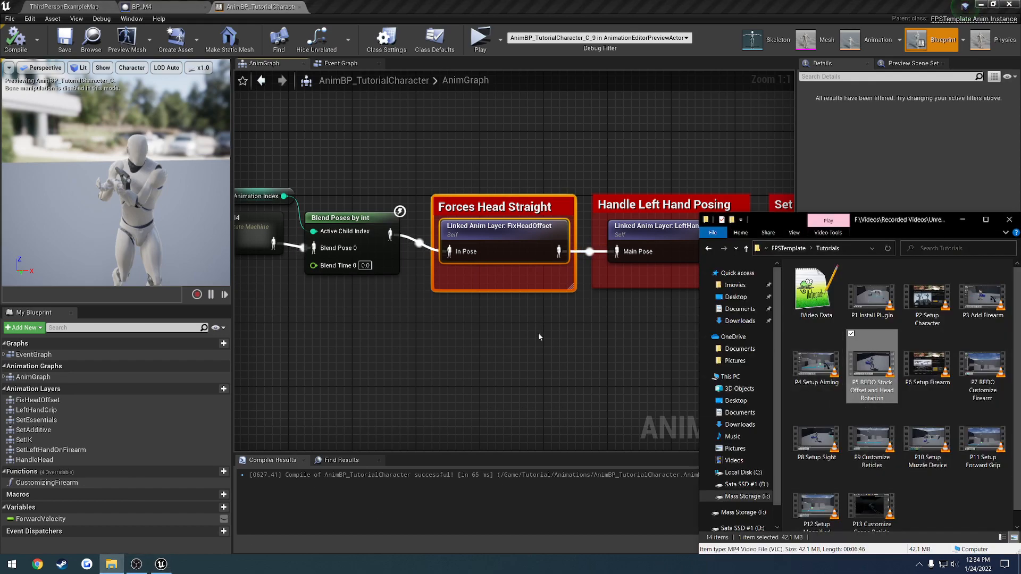